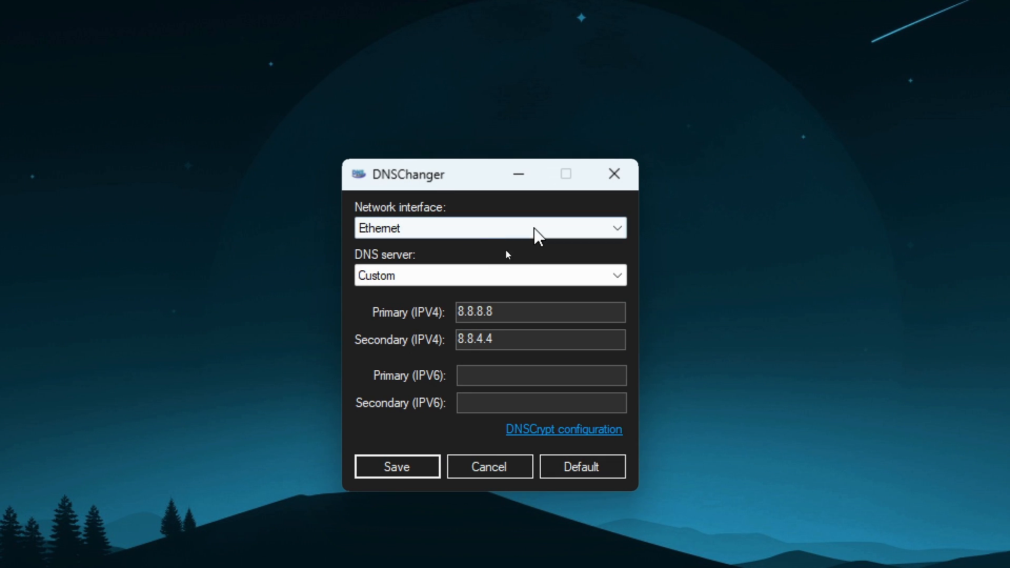
- Close the old DNSChanger dialog so the new DNS Changer app shows
left_click(489, 228)
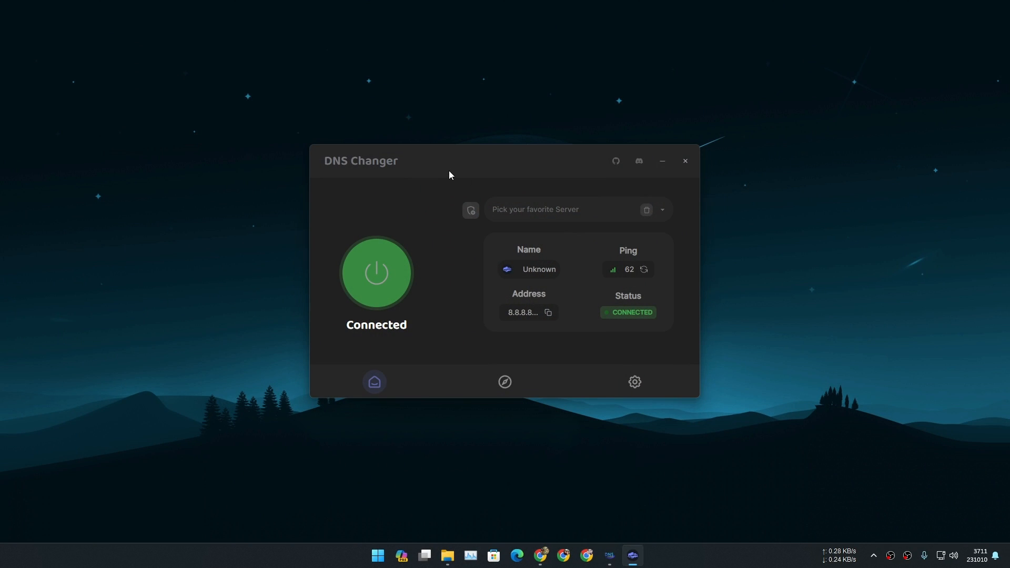
mouse_move(367, 160)
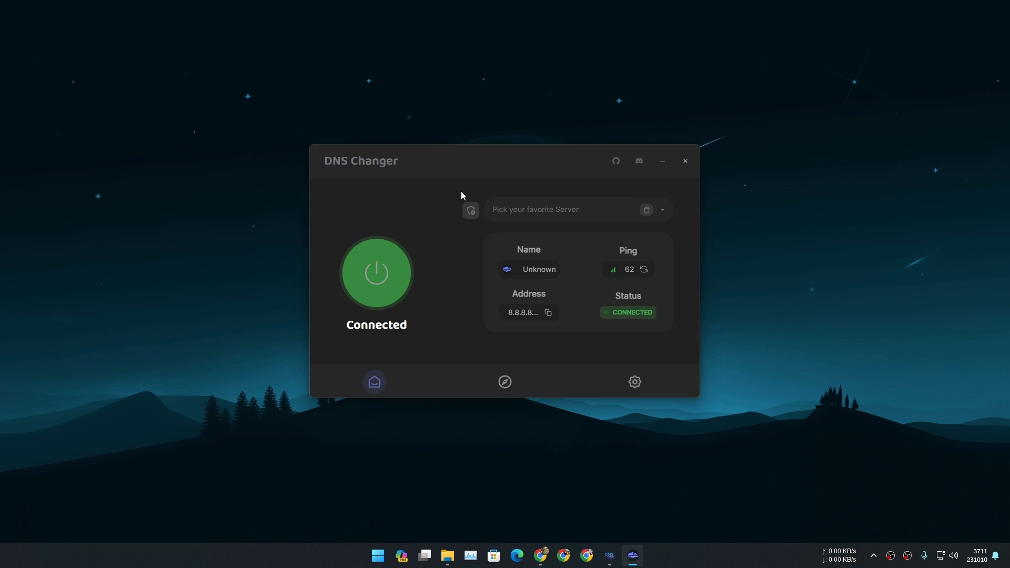
mouse_move(603, 451)
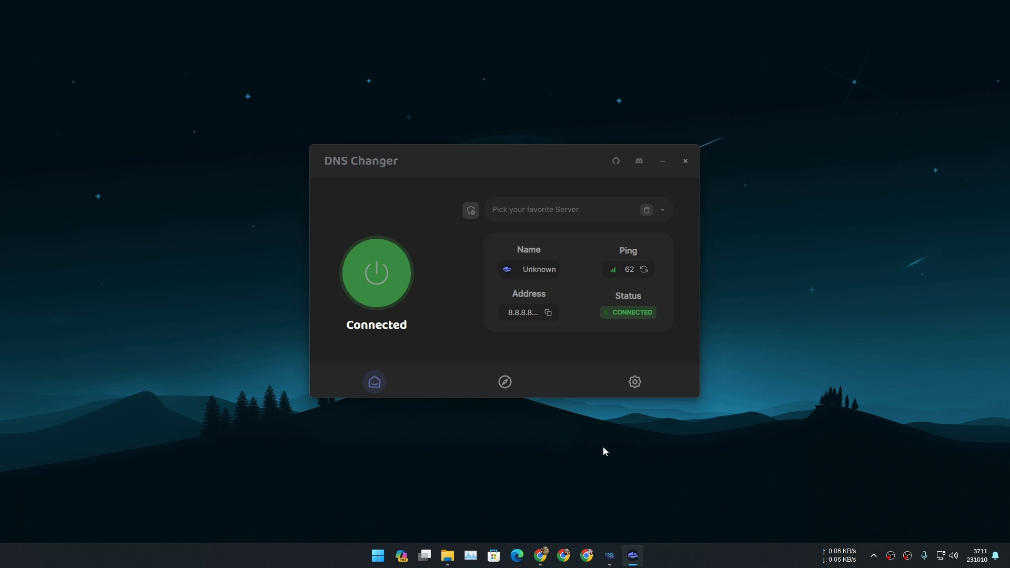
mouse_move(608, 460)
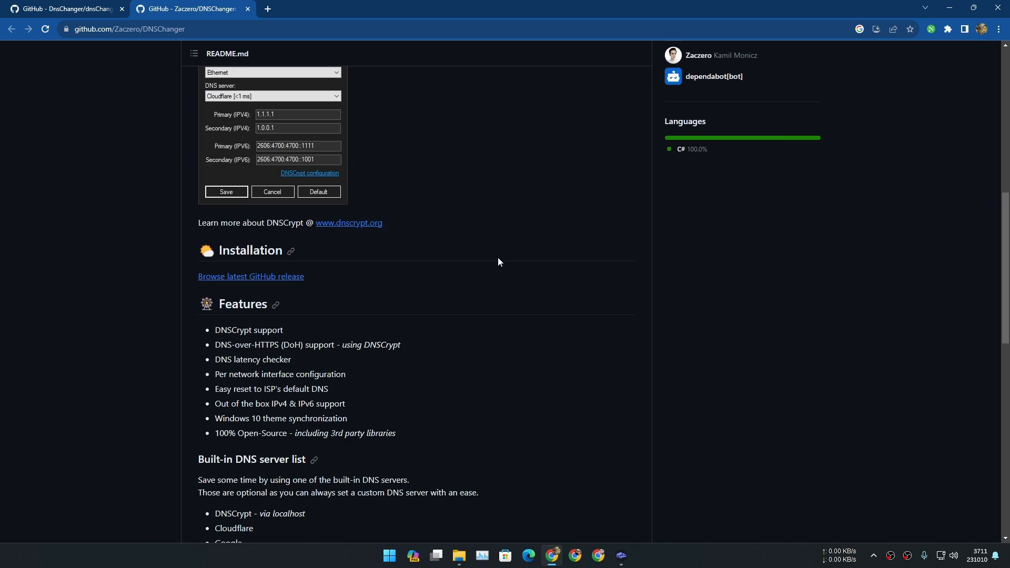
- Scroll the Zaczero/DNSChanger GitHub page to the Releases sidebar showing v2.3
left_click(64, 9)
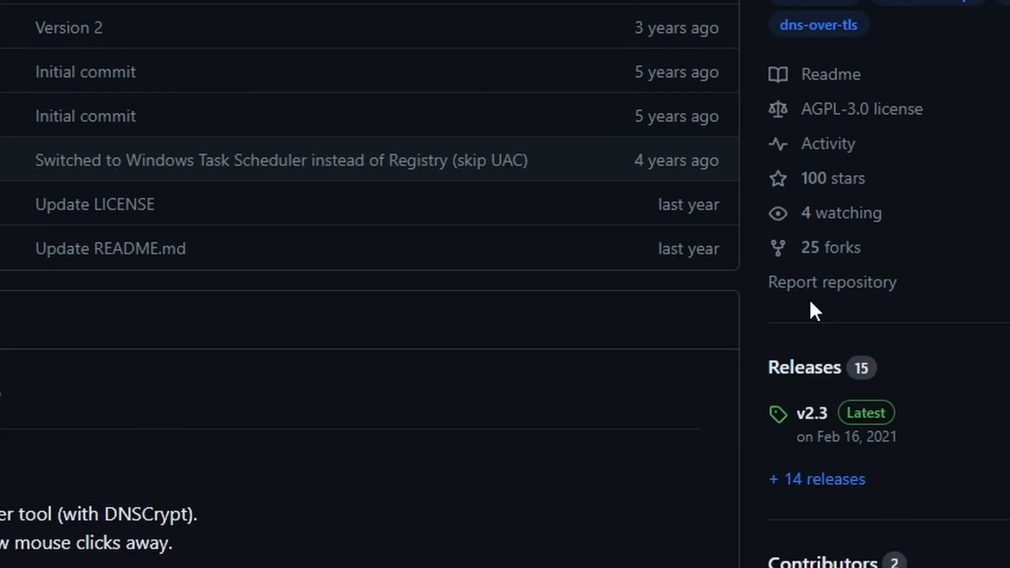
scroll("down", 3)
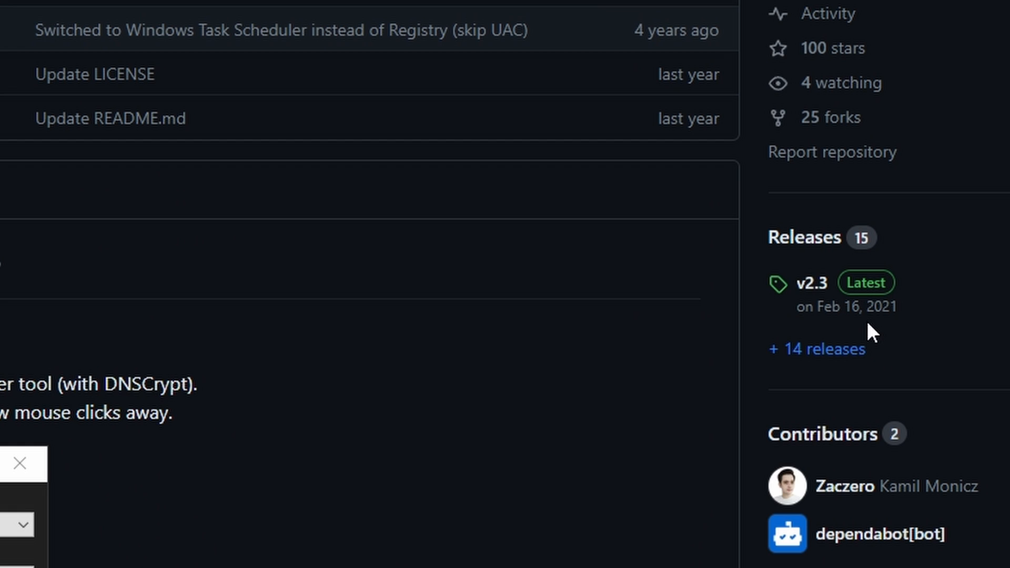
mouse_move(846, 307)
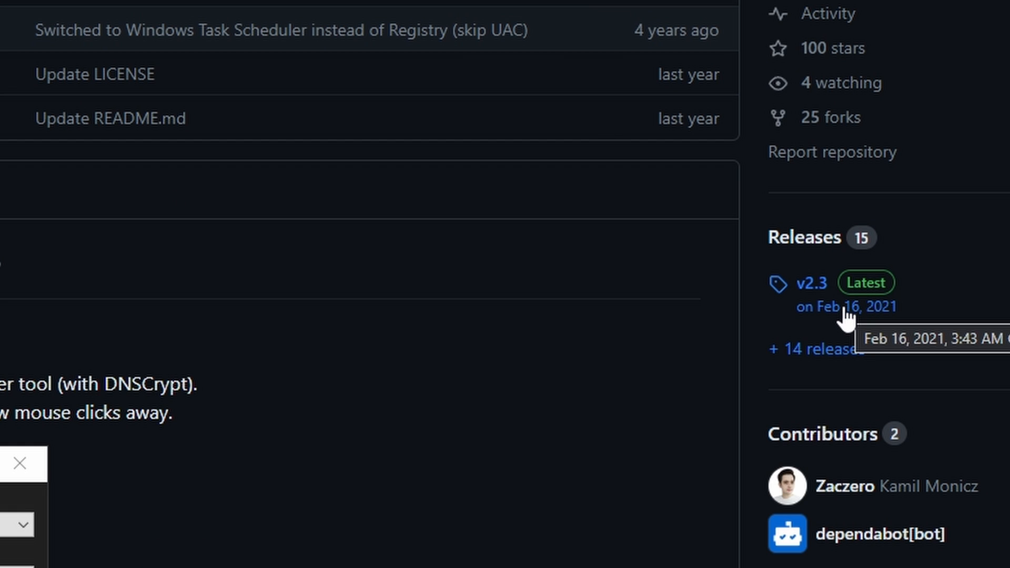
mouse_move(844, 307)
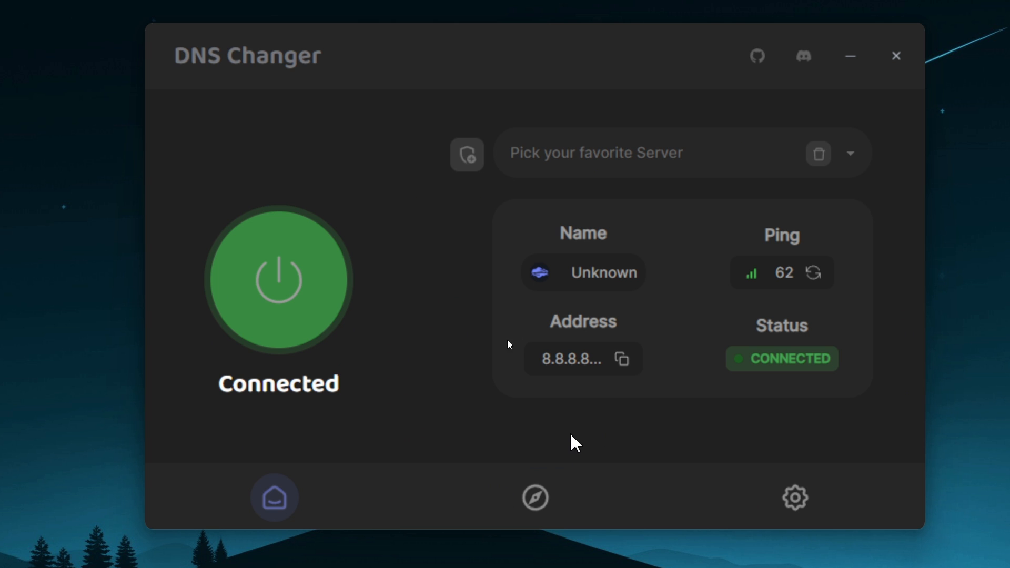
mouse_move(450, 401)
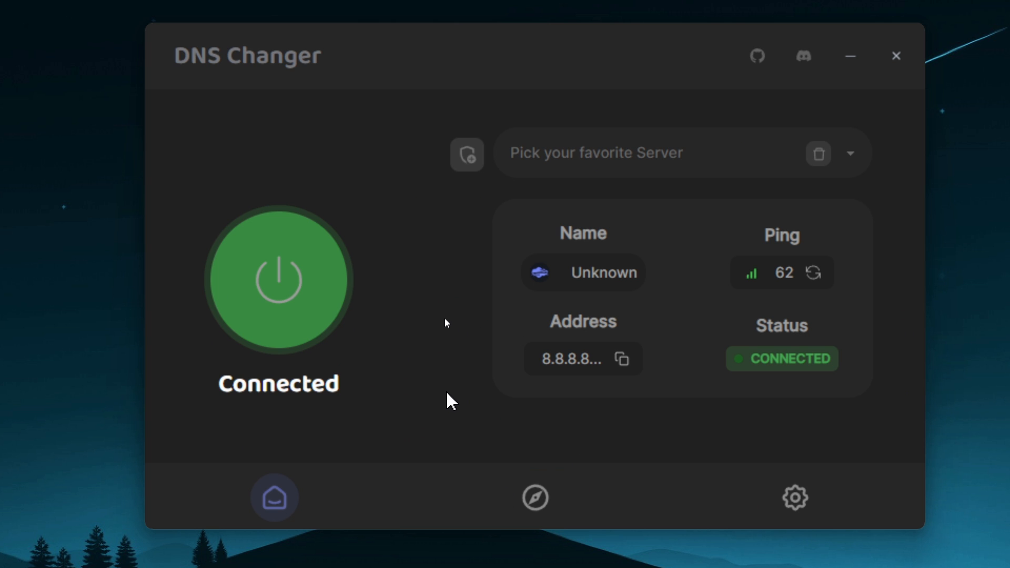
mouse_move(454, 411)
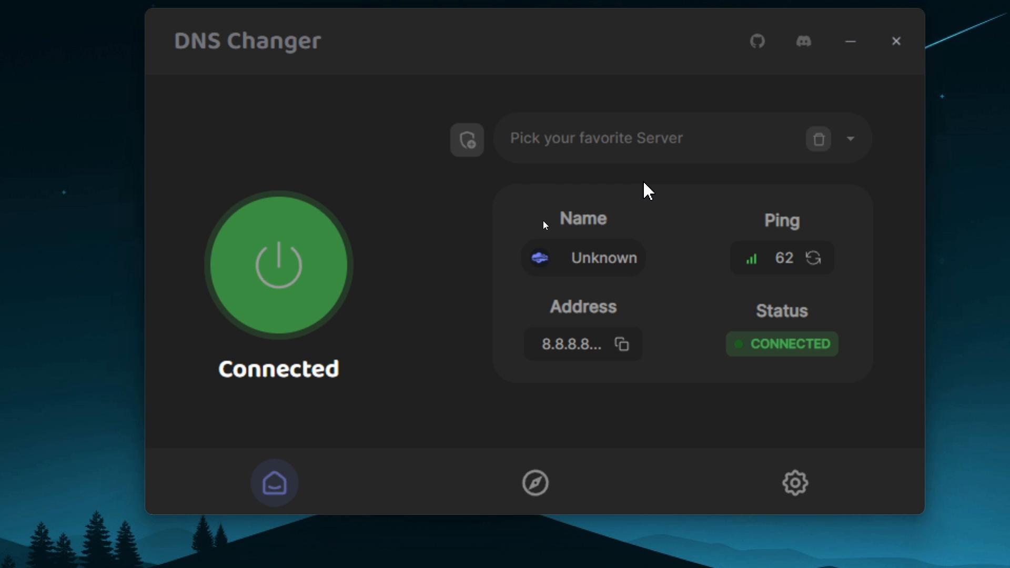
mouse_move(599, 249)
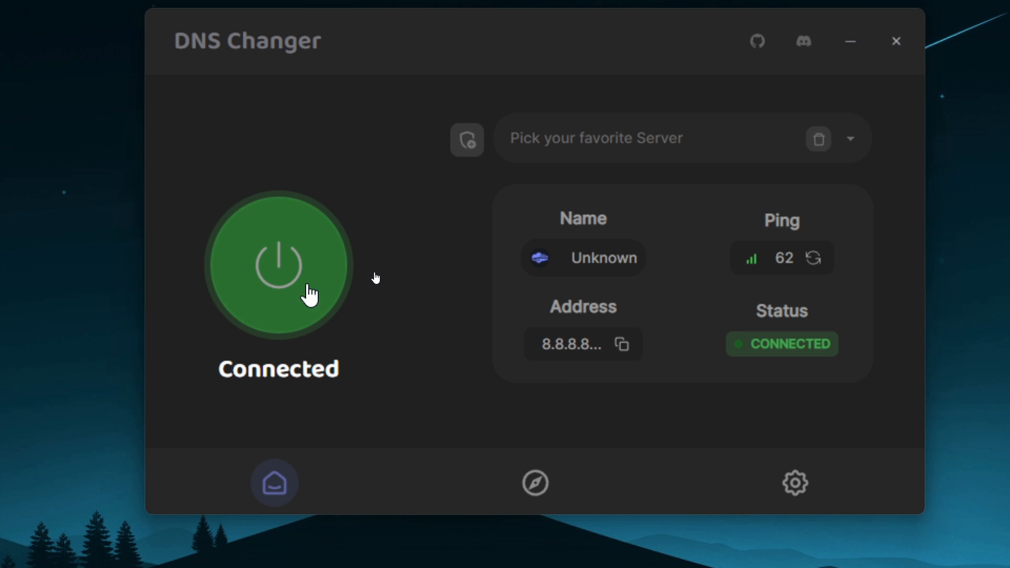
mouse_move(768, 251)
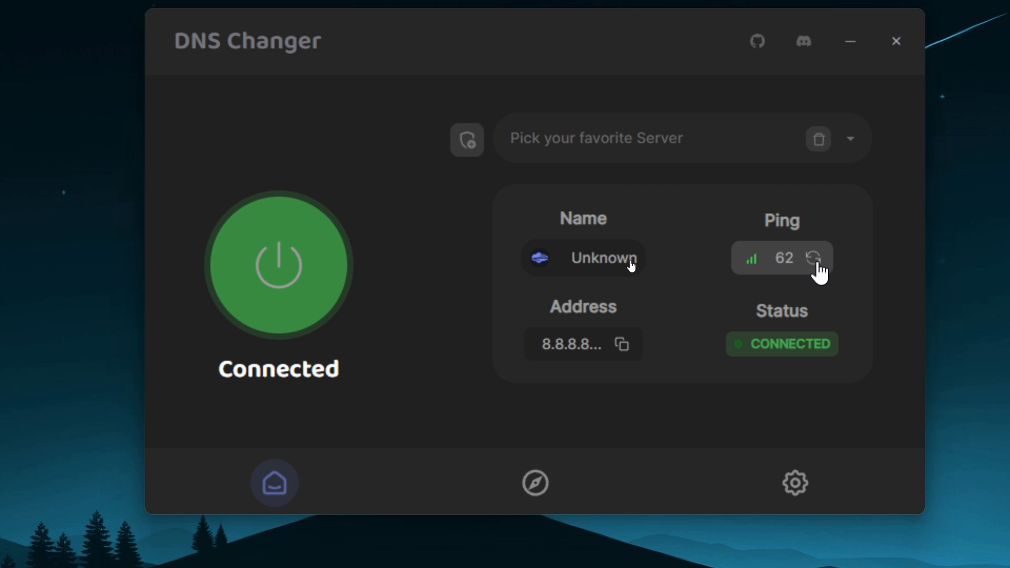
- Open the Explore tab and scroll through the DNS server list with ping times
left_click(528, 482)
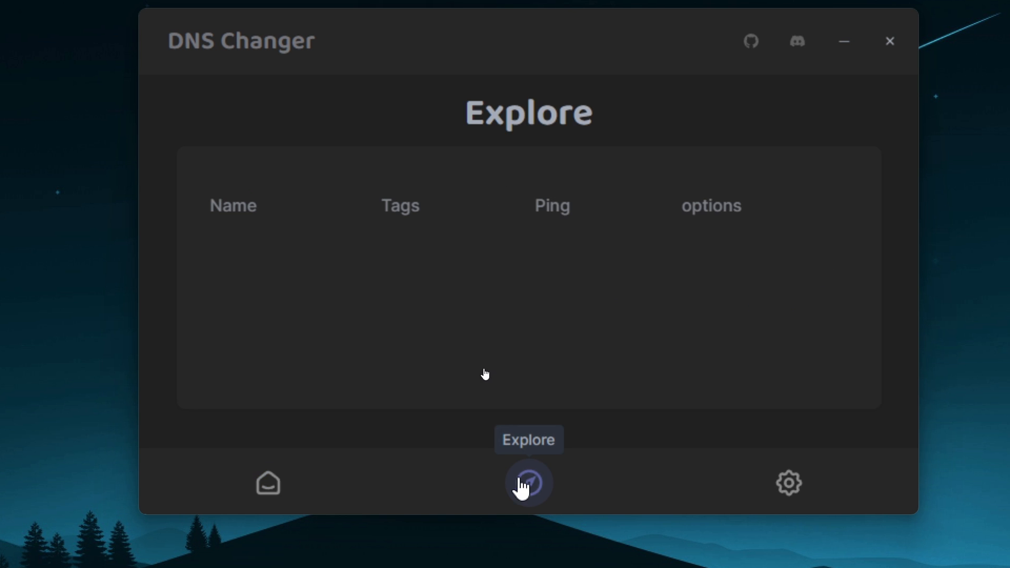
left_click(527, 482)
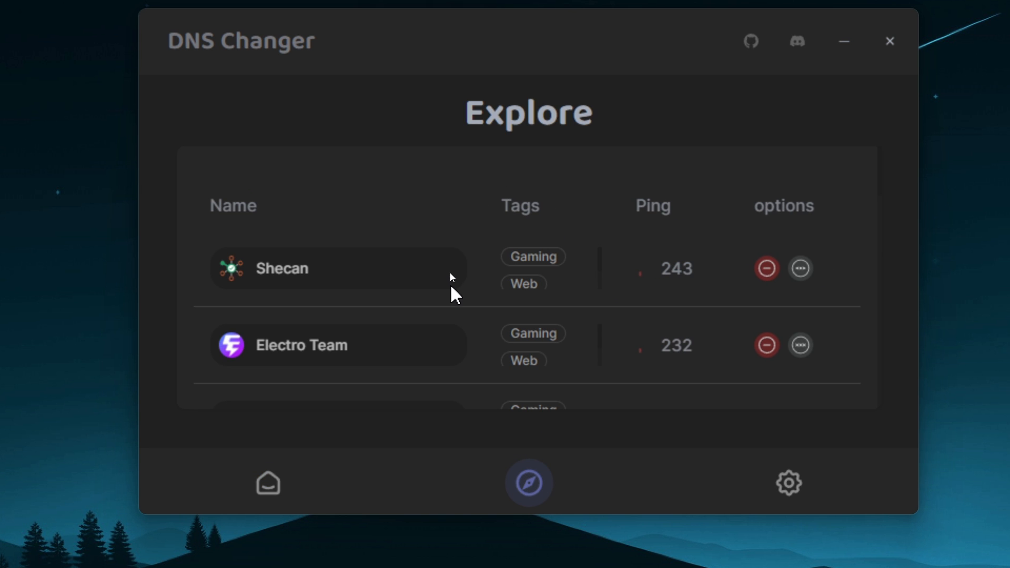
mouse_move(474, 287)
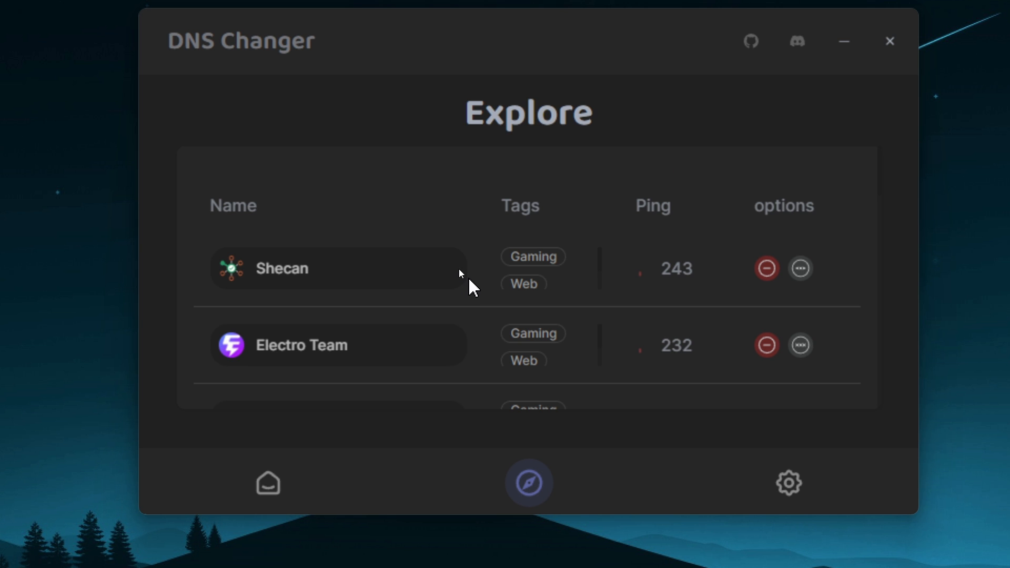
scroll("down", 3)
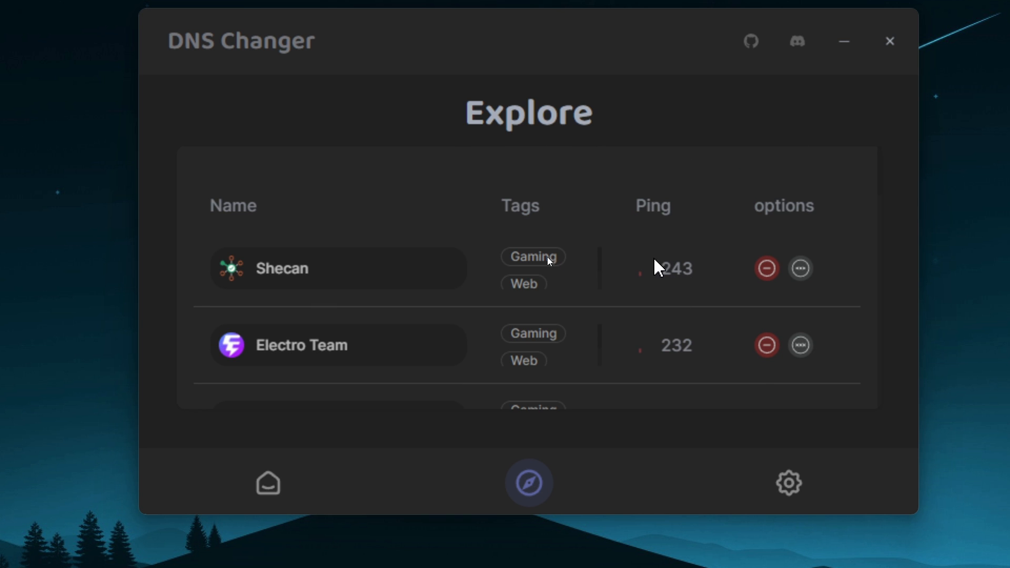
scroll("down", 3)
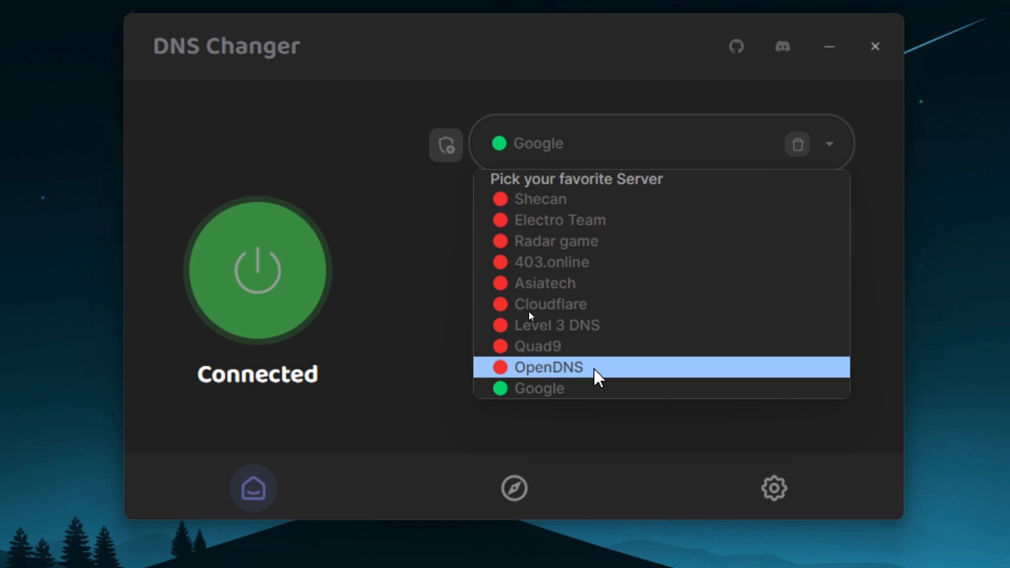
- Select Cloudflare, connect to it, and refresh the ping twice
left_click(551, 304)
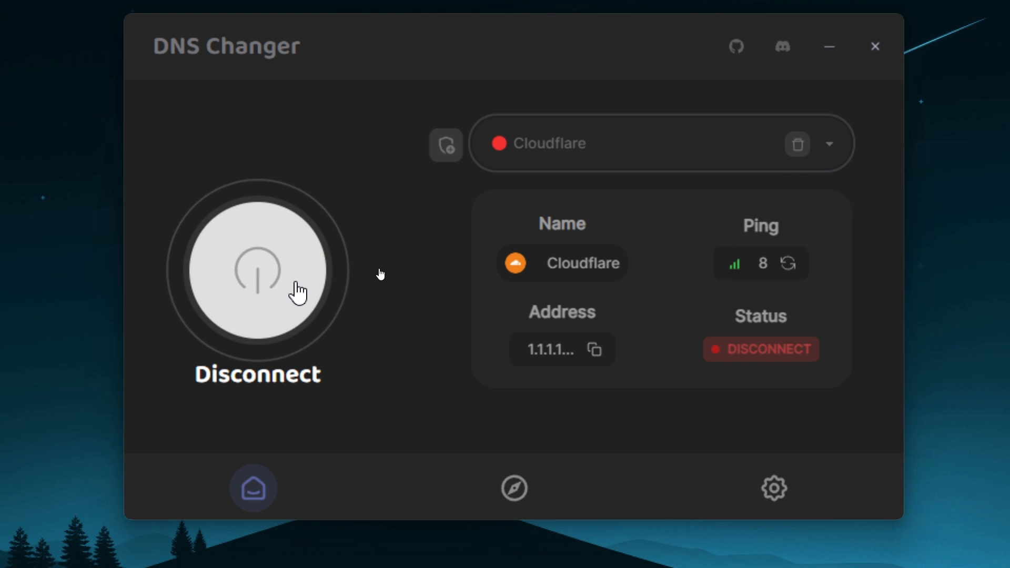
left_click(256, 269)
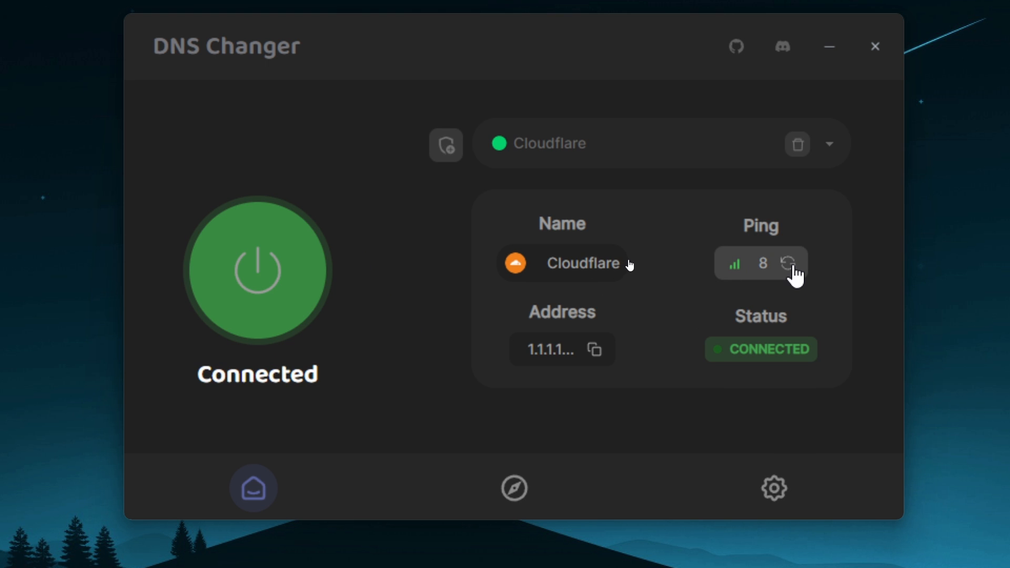
left_click(789, 263)
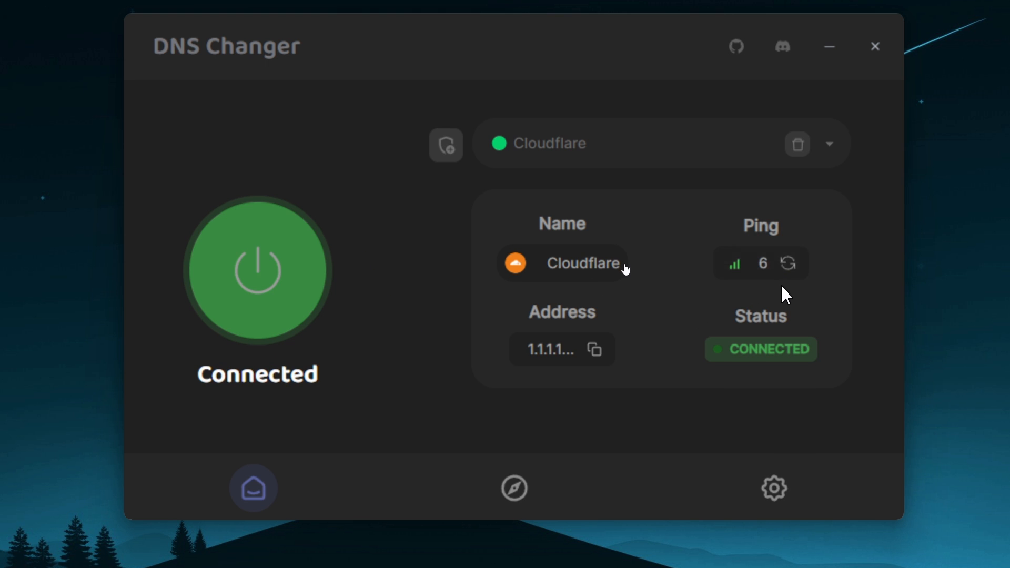
left_click(787, 263)
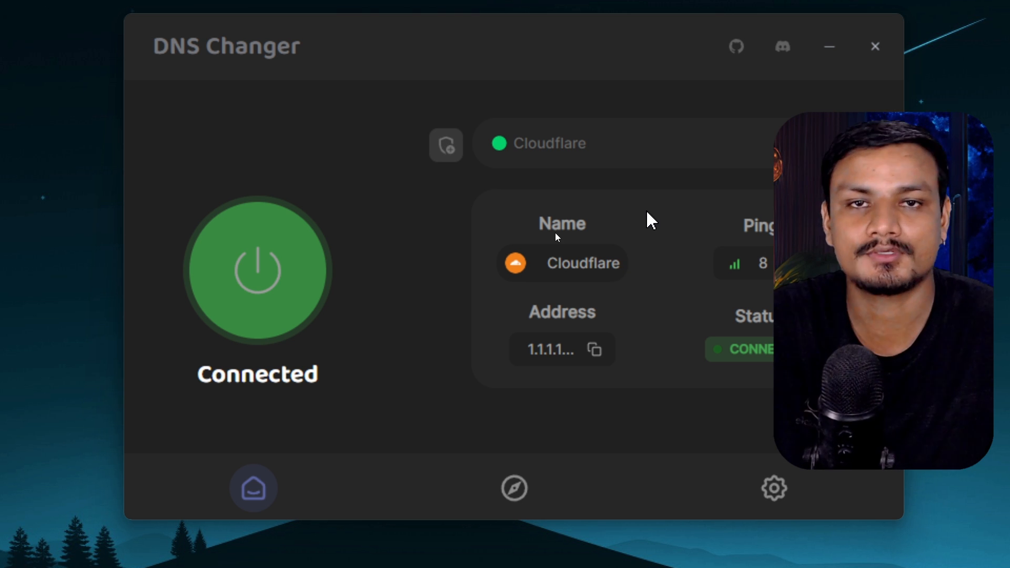
mouse_move(627, 230)
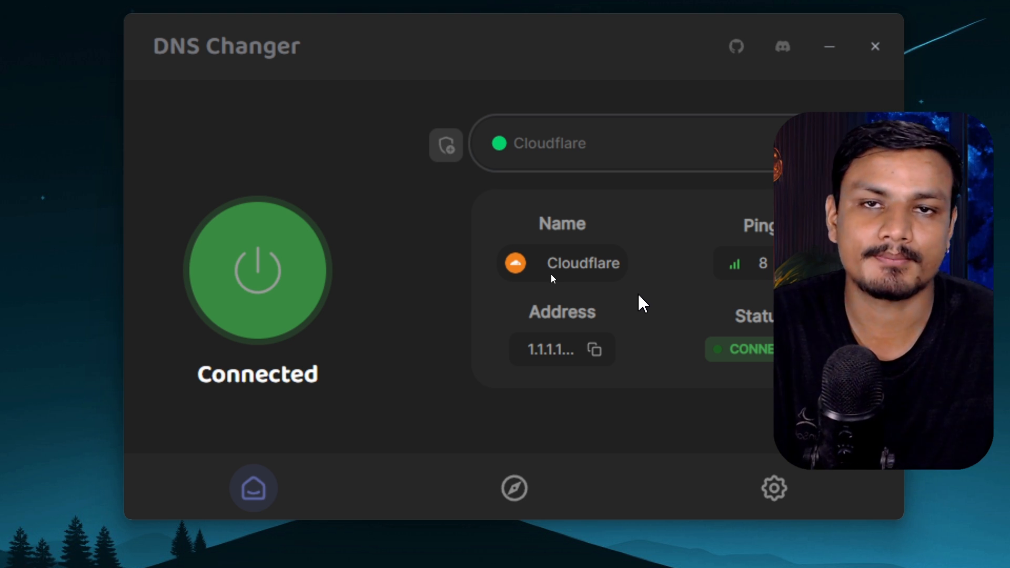
mouse_move(663, 308)
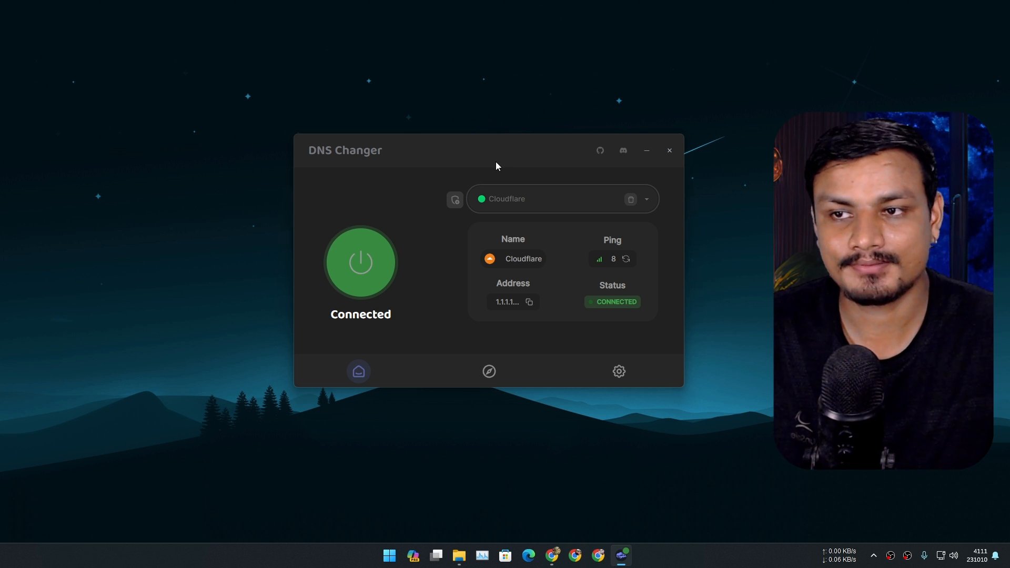
- Verify Preferred DNS 1.1.1.1 and Alternate 1.0.0.1 in IPv4 Properties, then accept
left_click(645, 150)
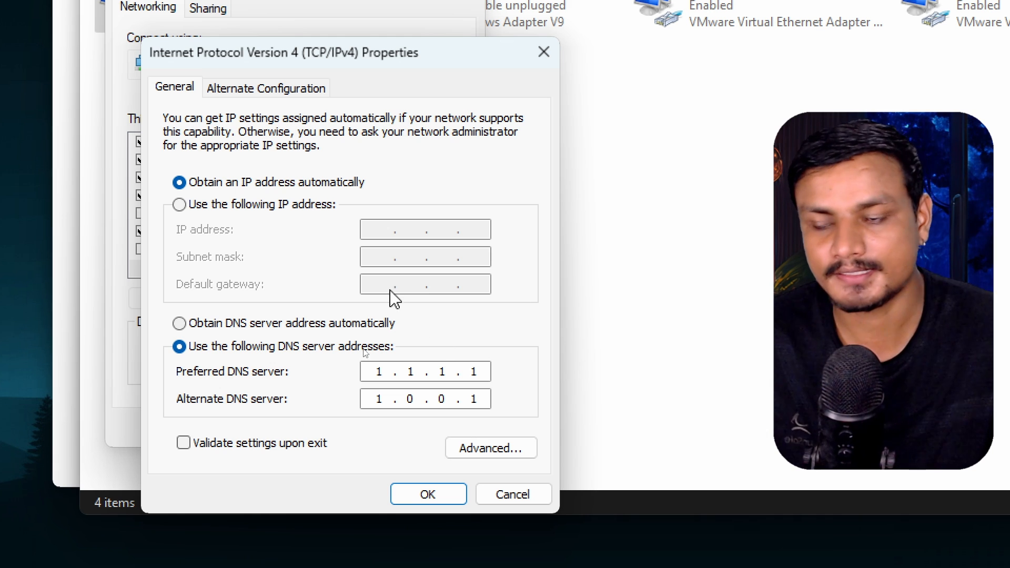
mouse_move(438, 390)
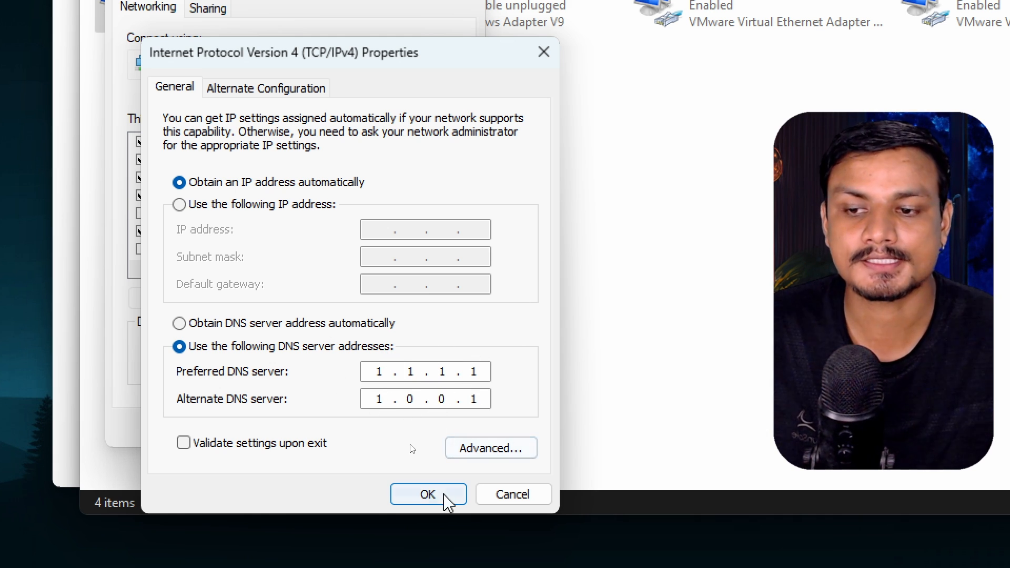
left_click(428, 494)
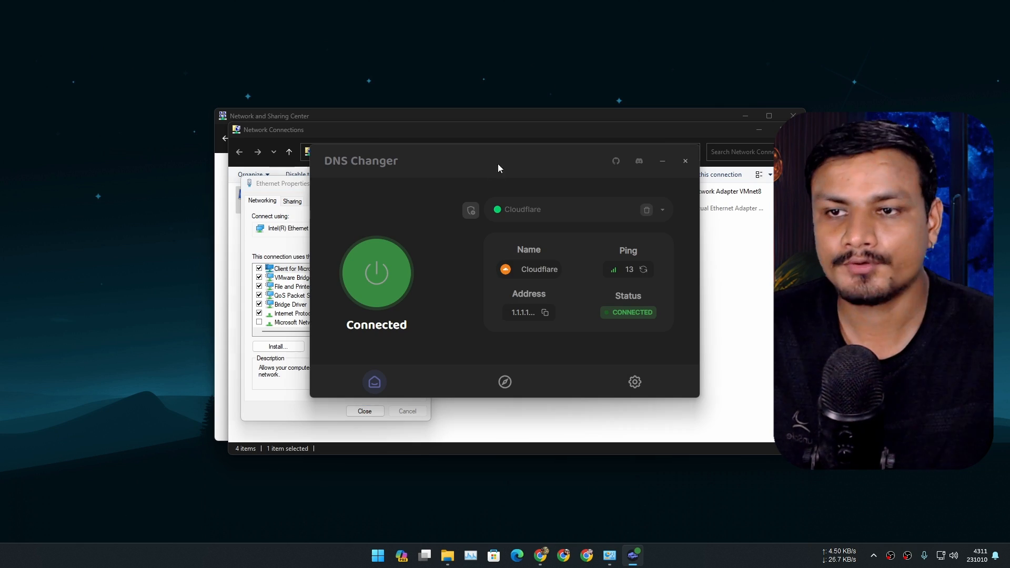
mouse_move(551, 178)
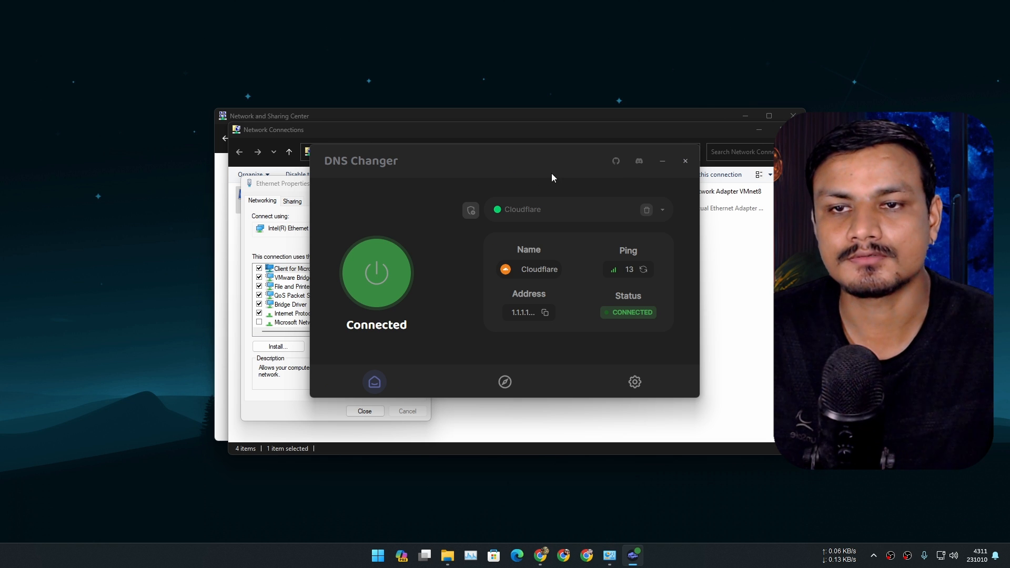
- Close the two Network Connections windows and the DNS Changer window
left_click(661, 161)
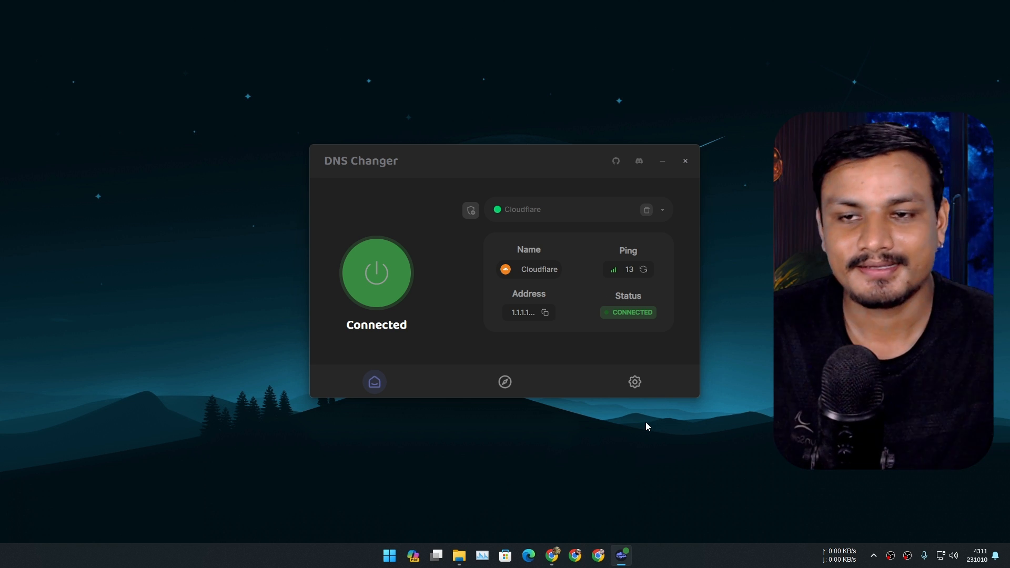
mouse_move(575, 437)
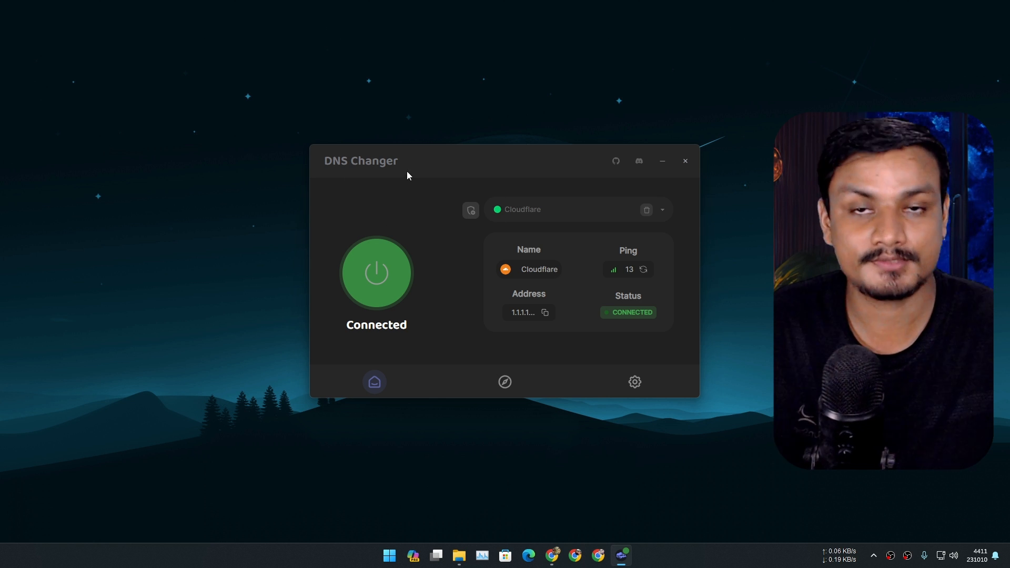
left_click(573, 209)
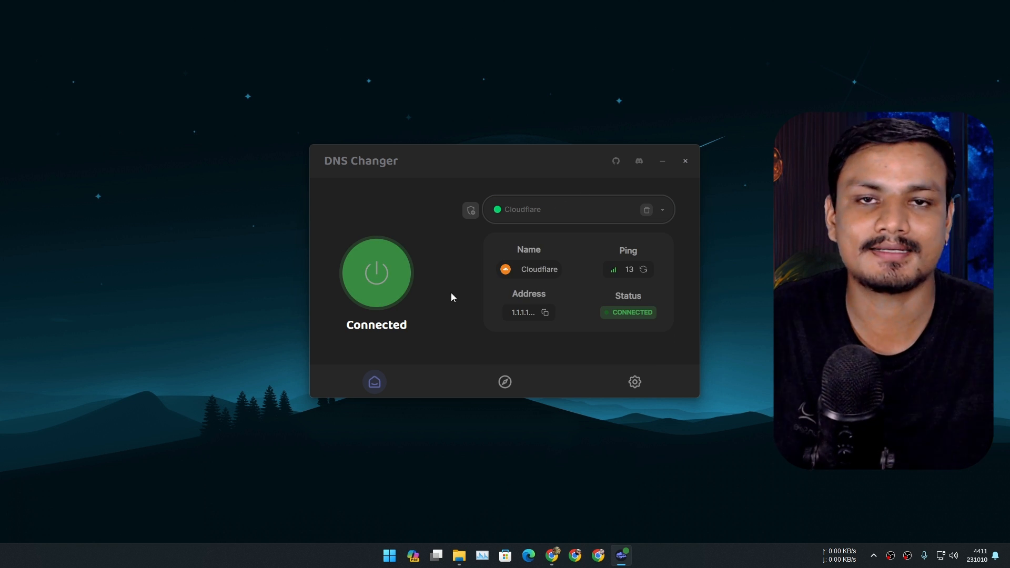
mouse_move(451, 303)
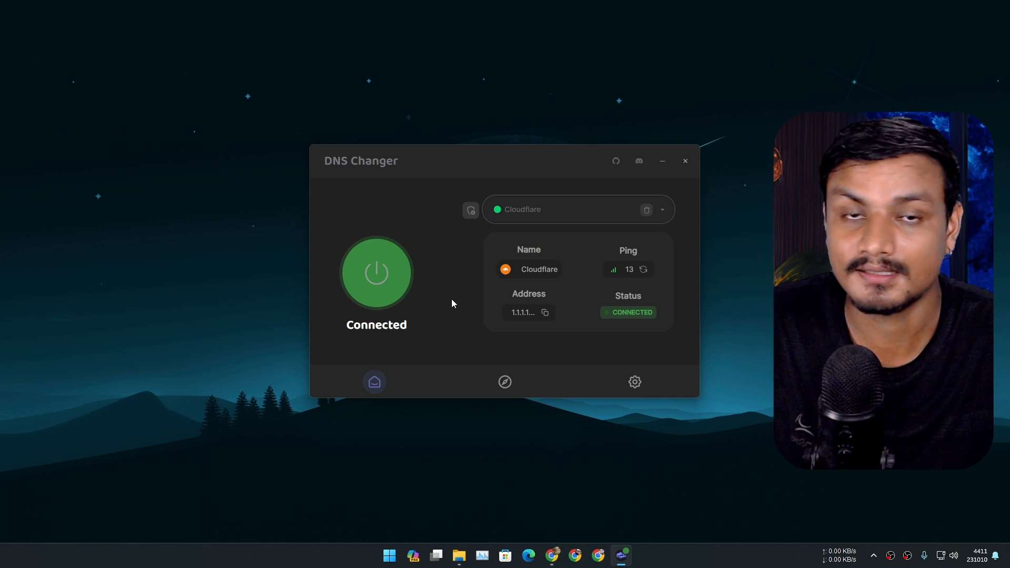
left_click(661, 161)
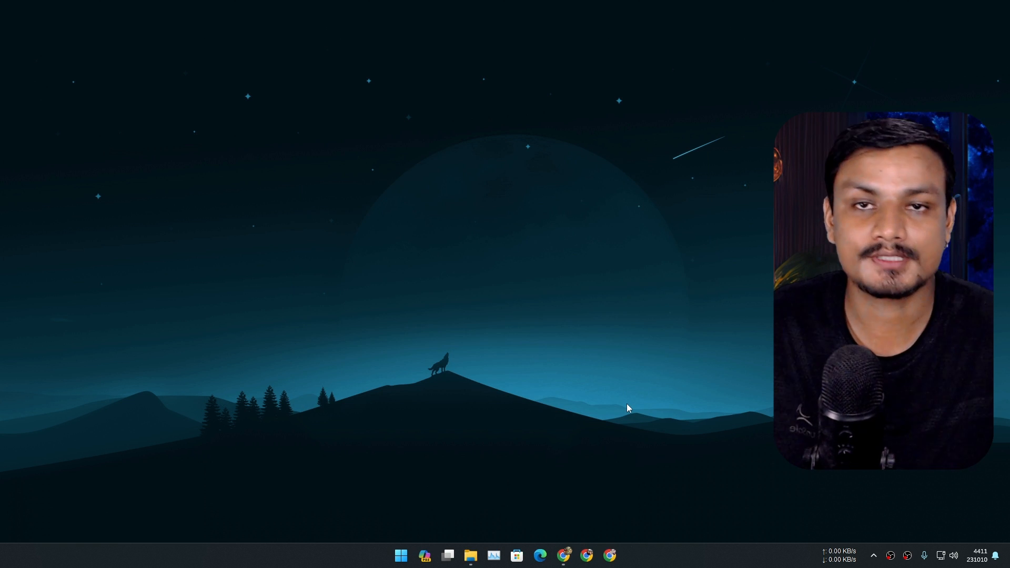